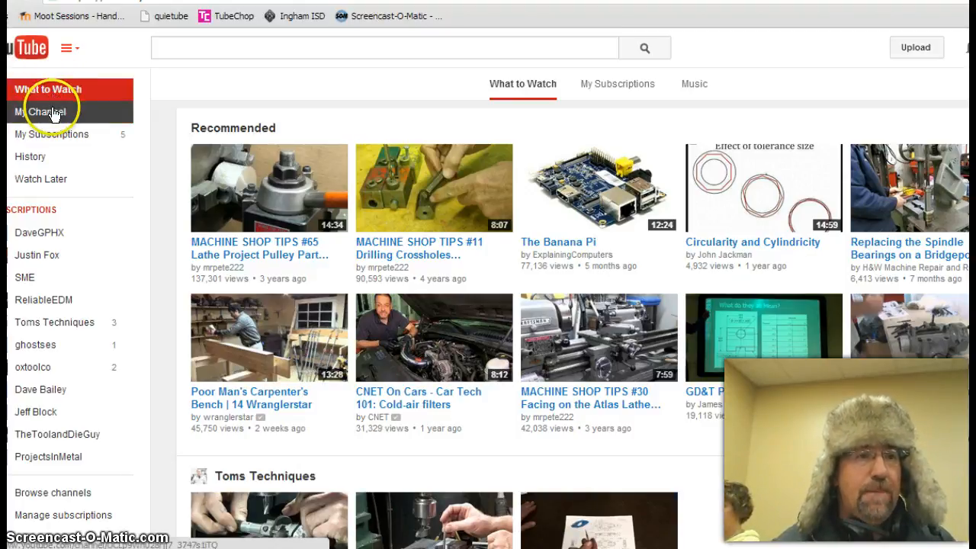
# - Go to the MOCC Innovative Engineering channel page via My Channel
pyautogui.click(42, 112)
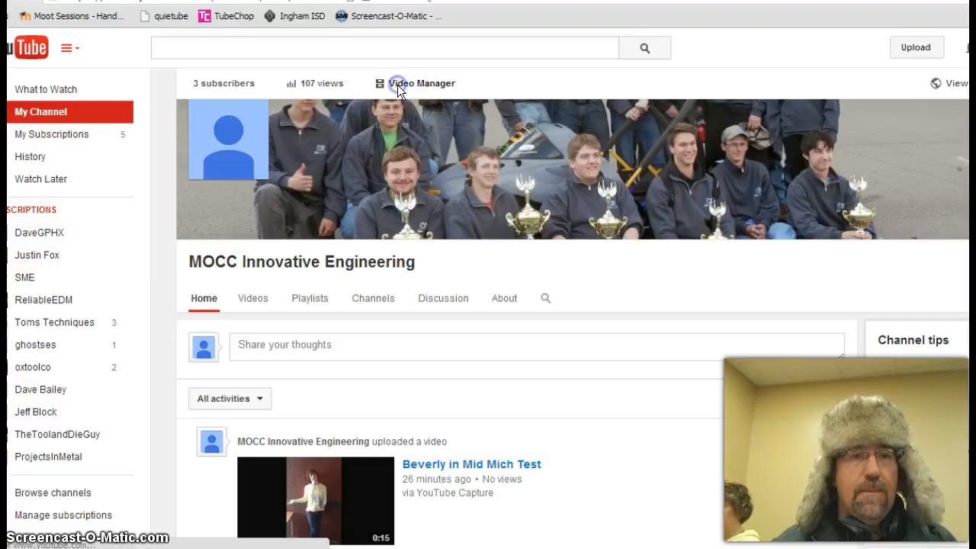
# - Open Video Manager and scroll down to the Work Table on t Knee Mill video
pyautogui.click(420, 83)
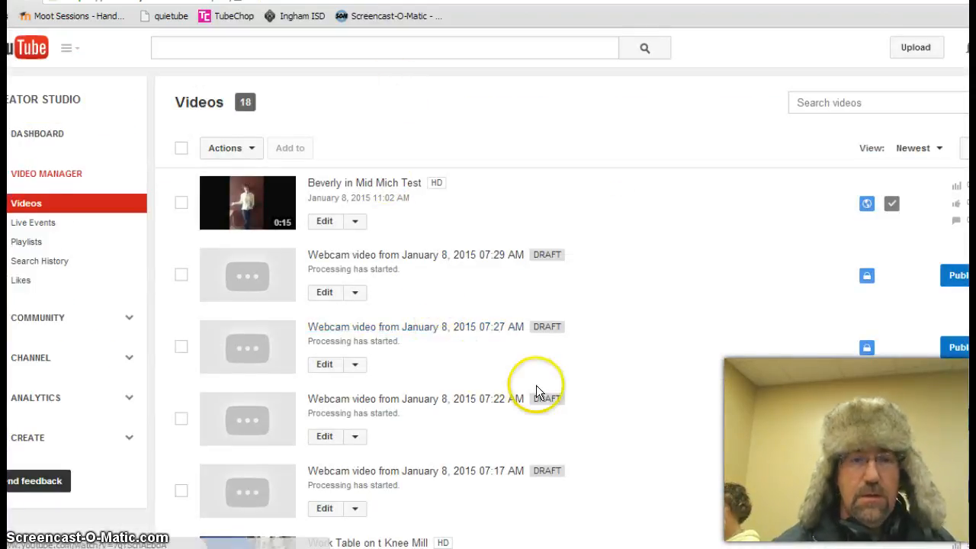
pyautogui.rightClick(537, 392)
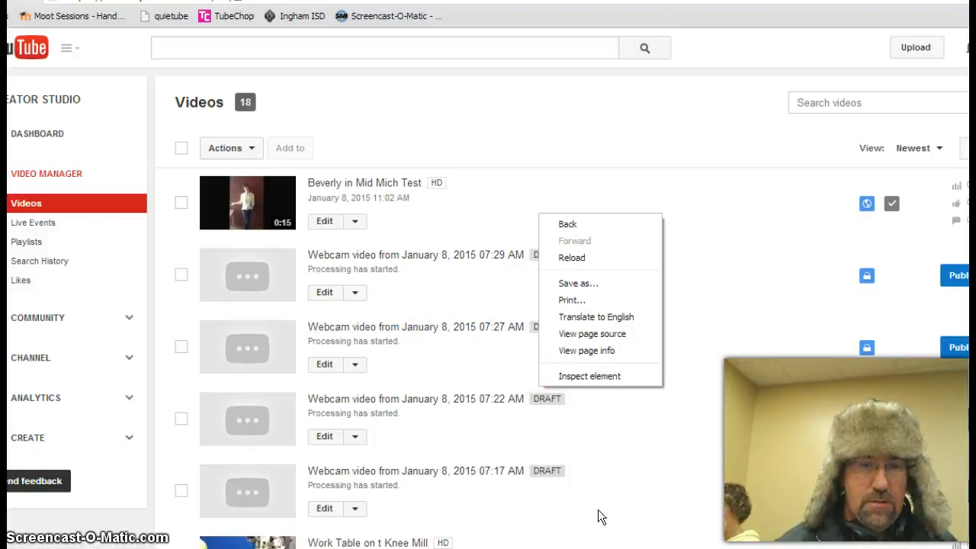
pyautogui.click(618, 395)
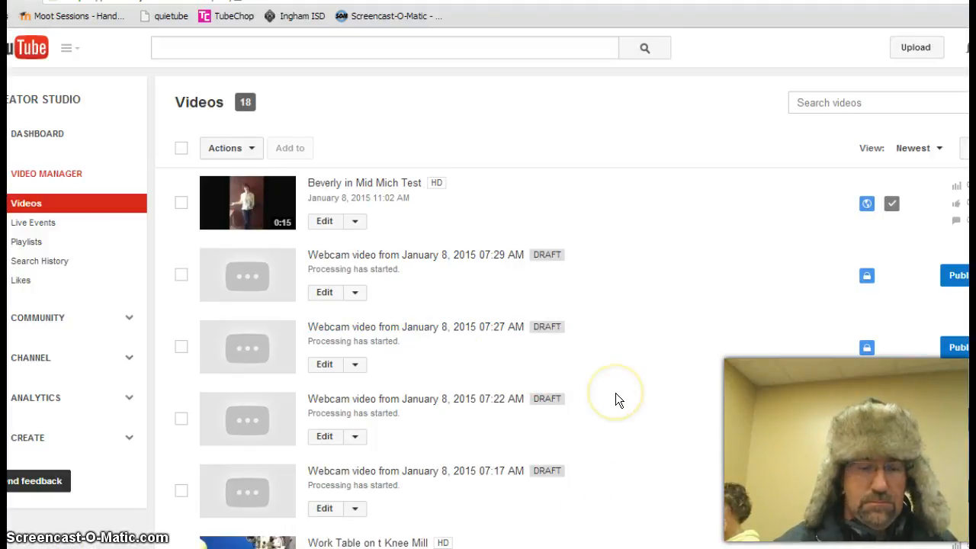
pyautogui.scroll(-3)
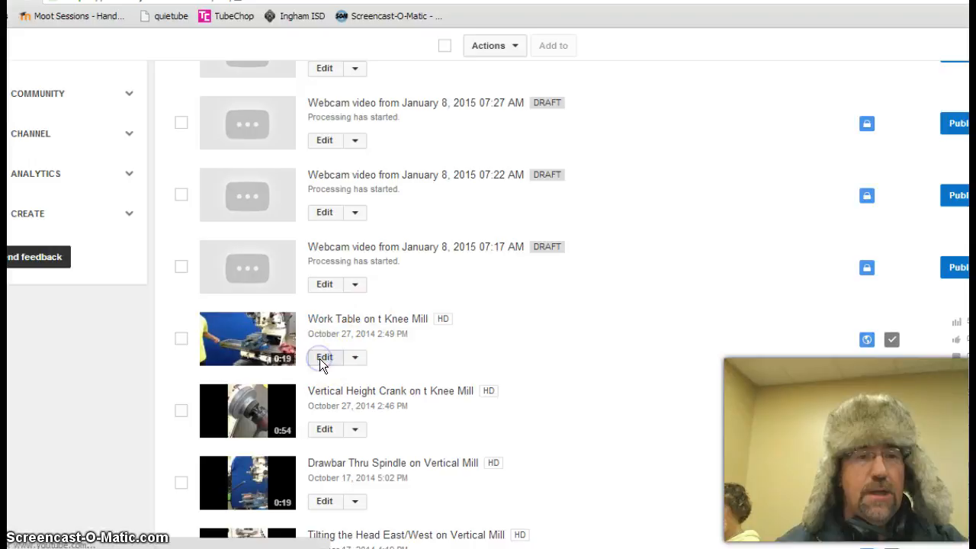
# - Edit Work Table on t Knee Mill and show its Advanced settings
pyautogui.click(324, 356)
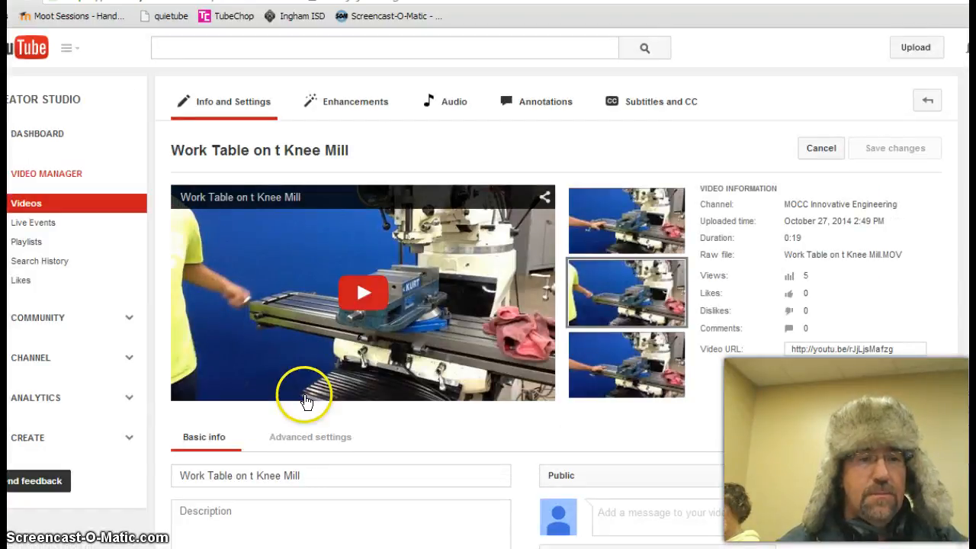
pyautogui.click(310, 436)
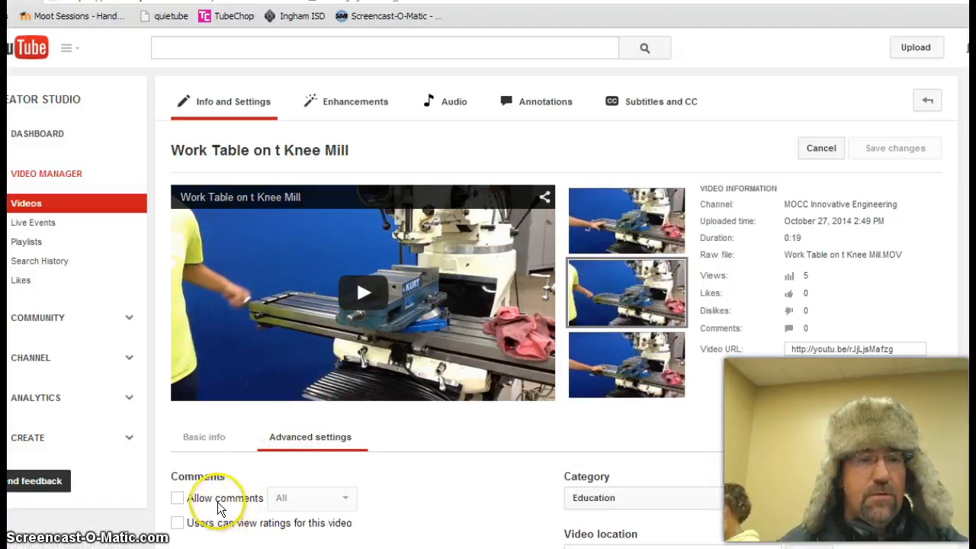
# - Allow comments with Approved only, then turn Allow comments back off
pyautogui.click(177, 498)
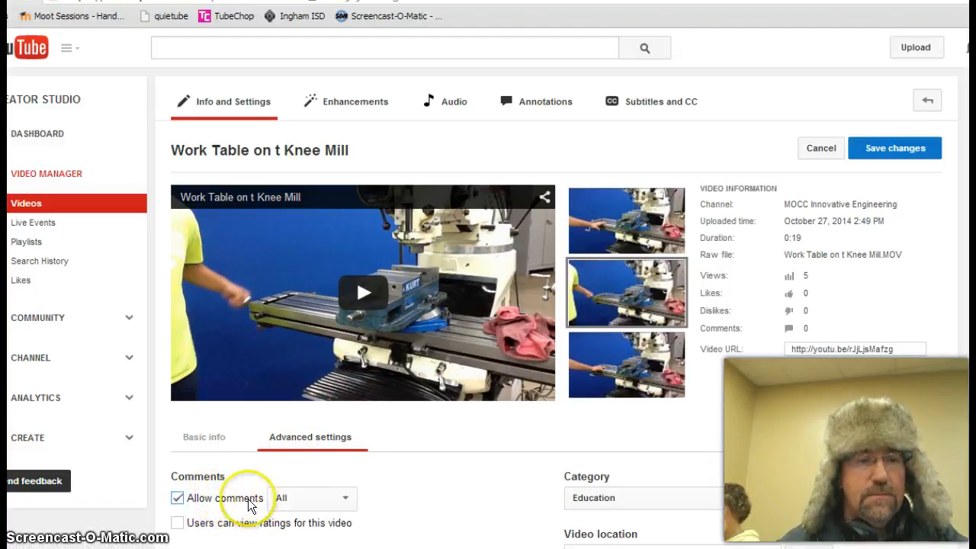
pyautogui.click(344, 497)
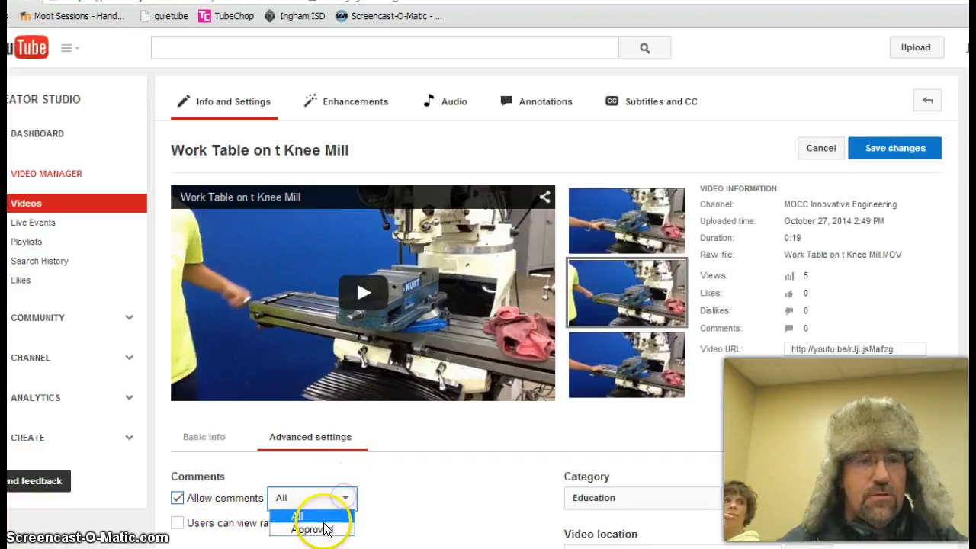
pyautogui.click(311, 528)
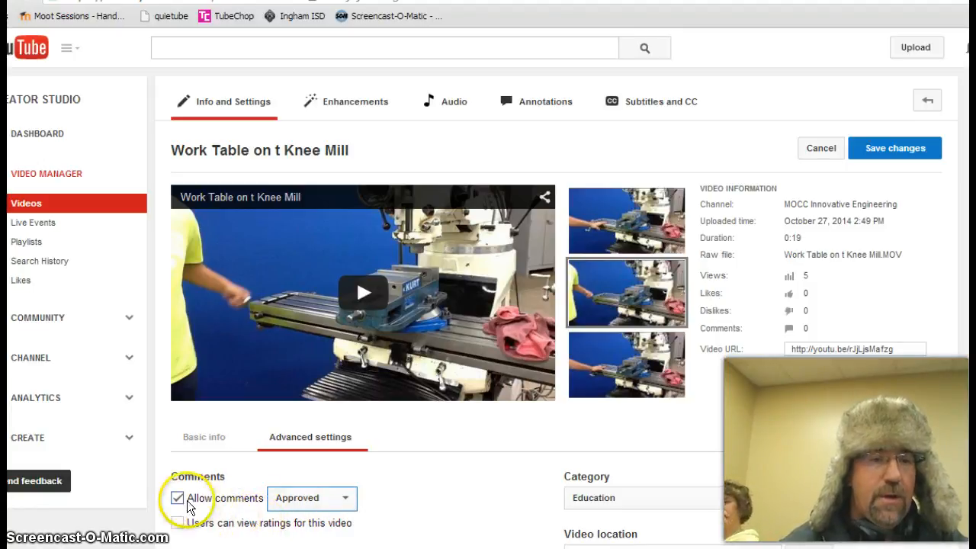
pyautogui.click(176, 498)
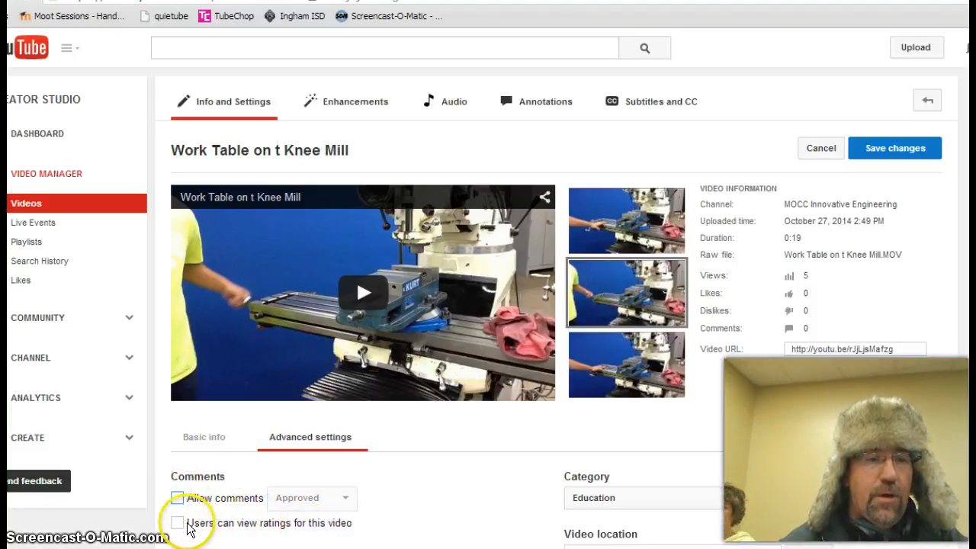